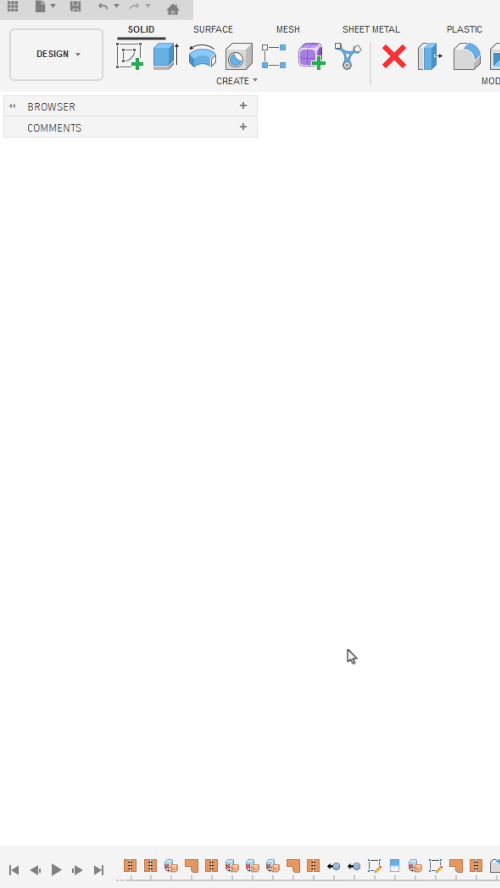
Show the Text Commands panel listing the available command subject areas.
click(41, 10)
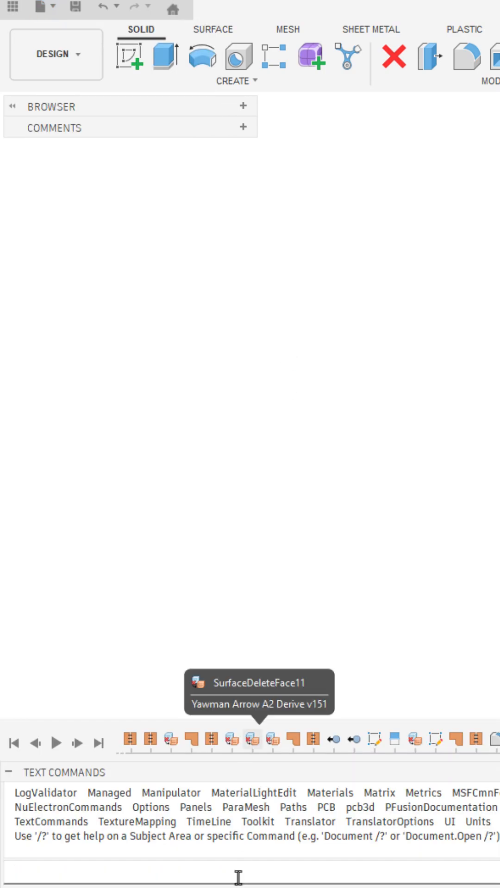
Enter 'Timeline' on the text command input line without running it.
click(56, 866)
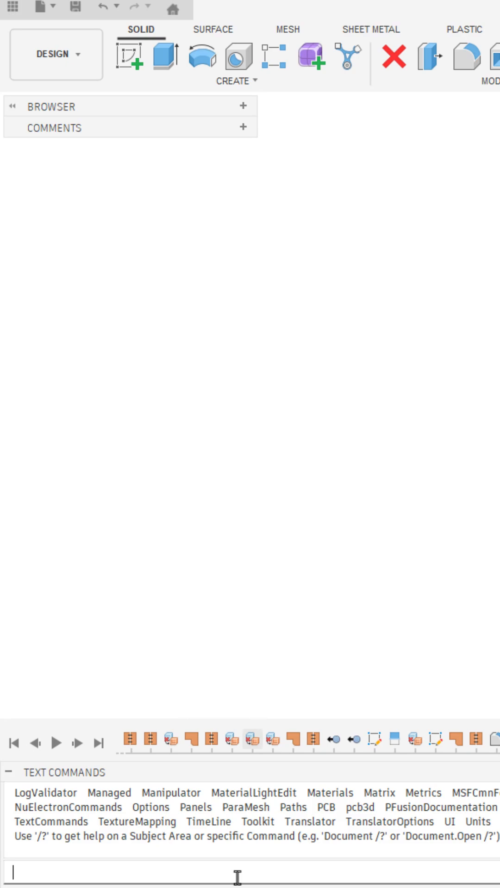
text(Timeline)
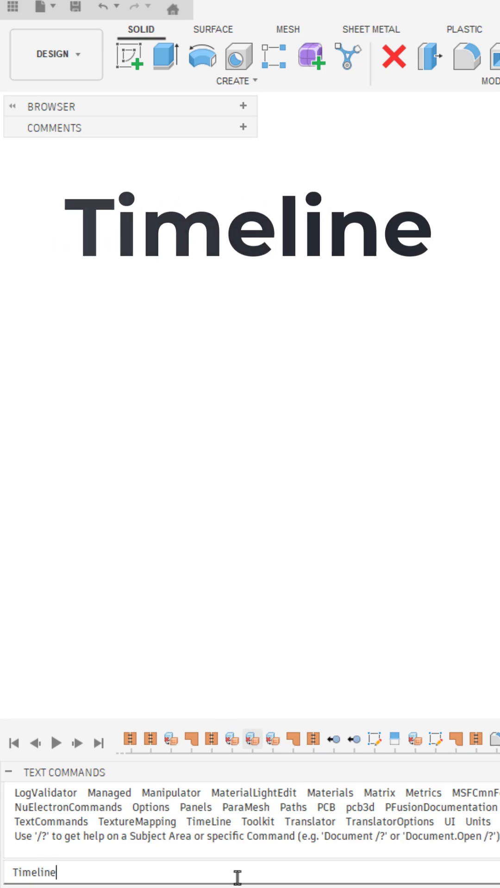
Run Timeline for help, then Timeline.Print to list all 690 timeline features.
key(Return)
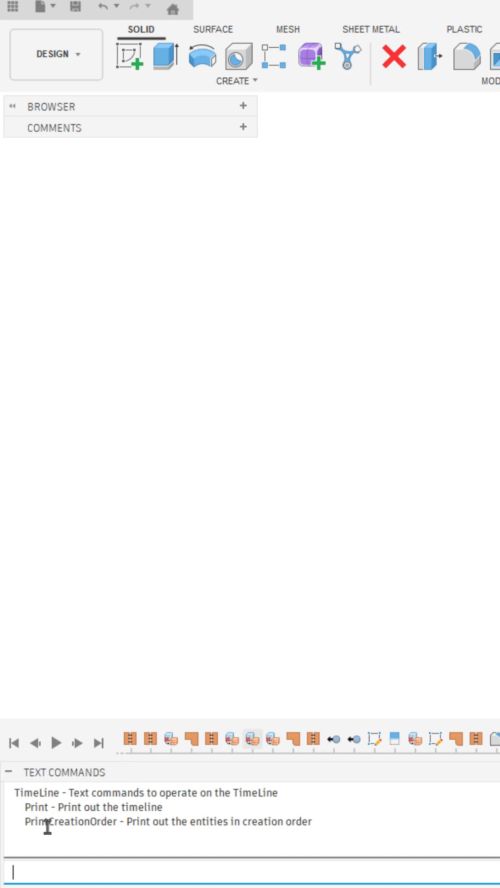
mouse_move(116, 814)
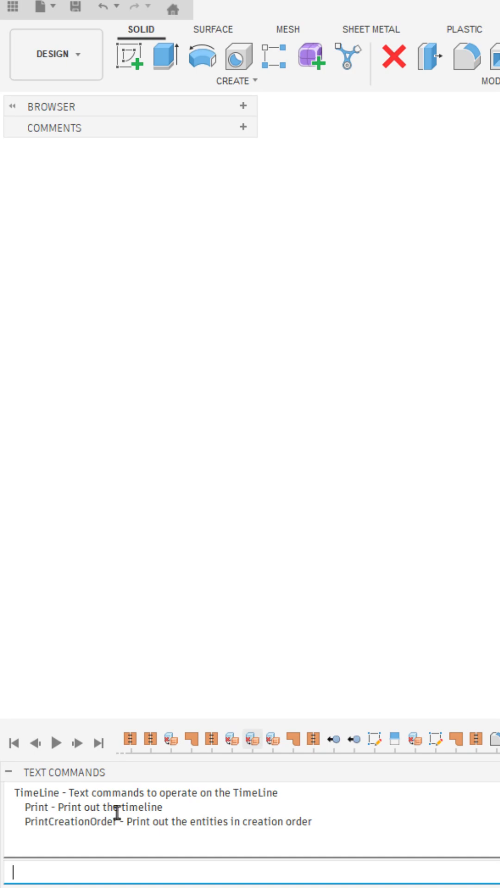
mouse_move(220, 851)
text(Timeline.)
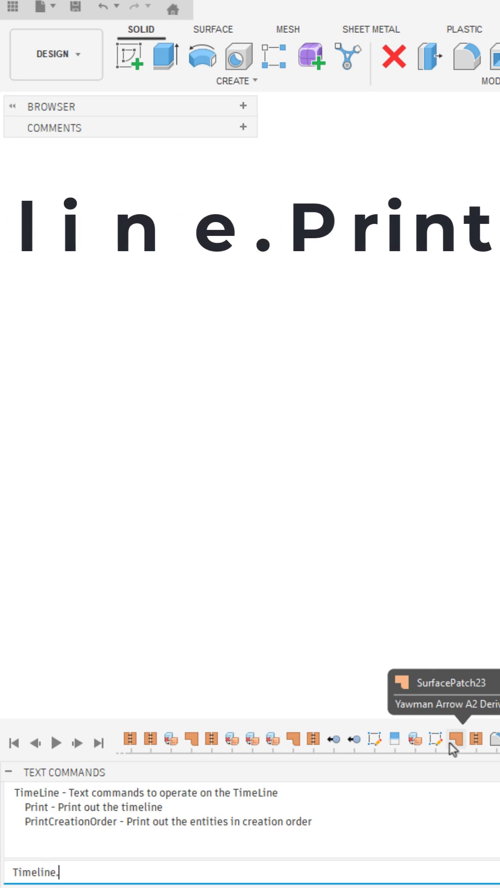
key(Return)
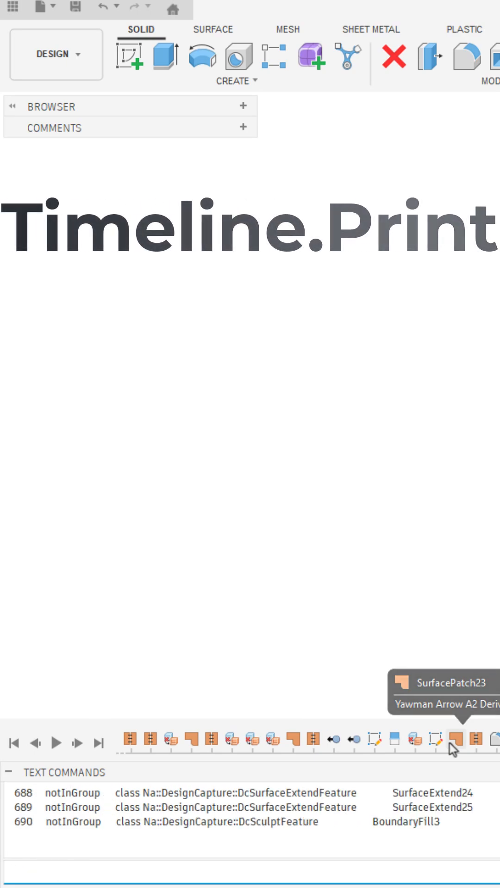